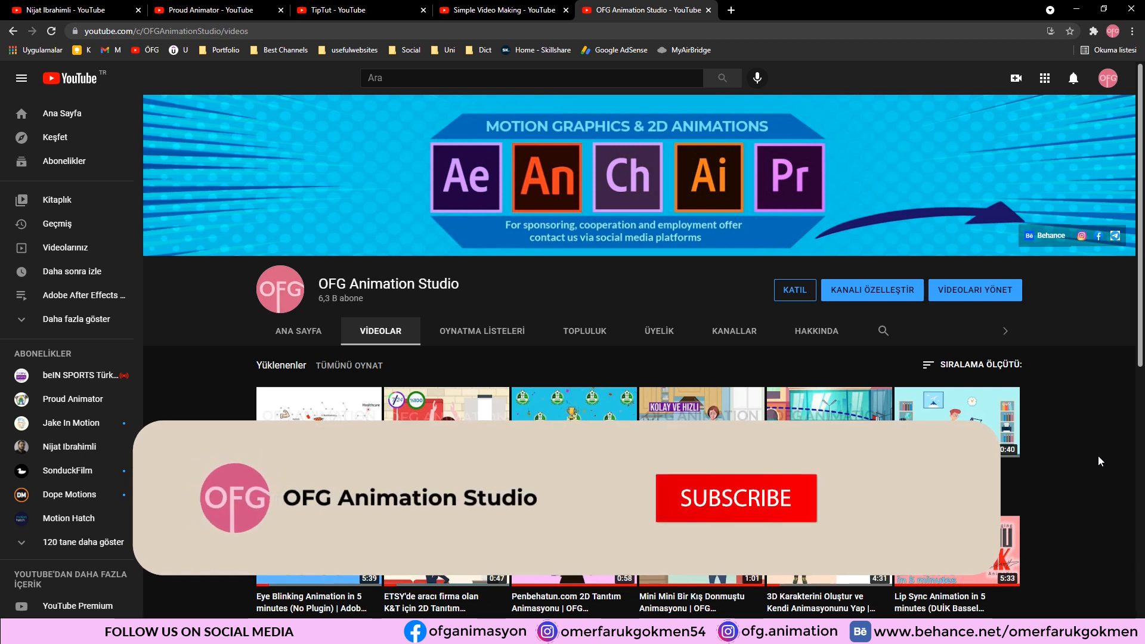
Step: Leave OFG Animation Studio's uploads and show the 2D3D Tutorials channel's Playlists page
click(736, 498)
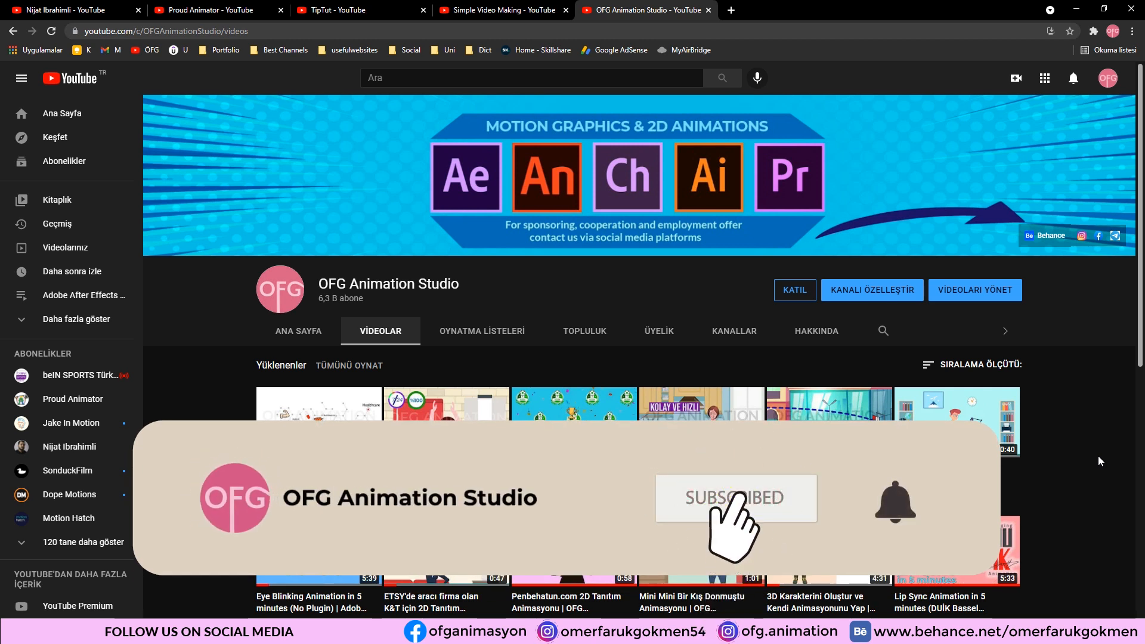
mouse_move(735, 520)
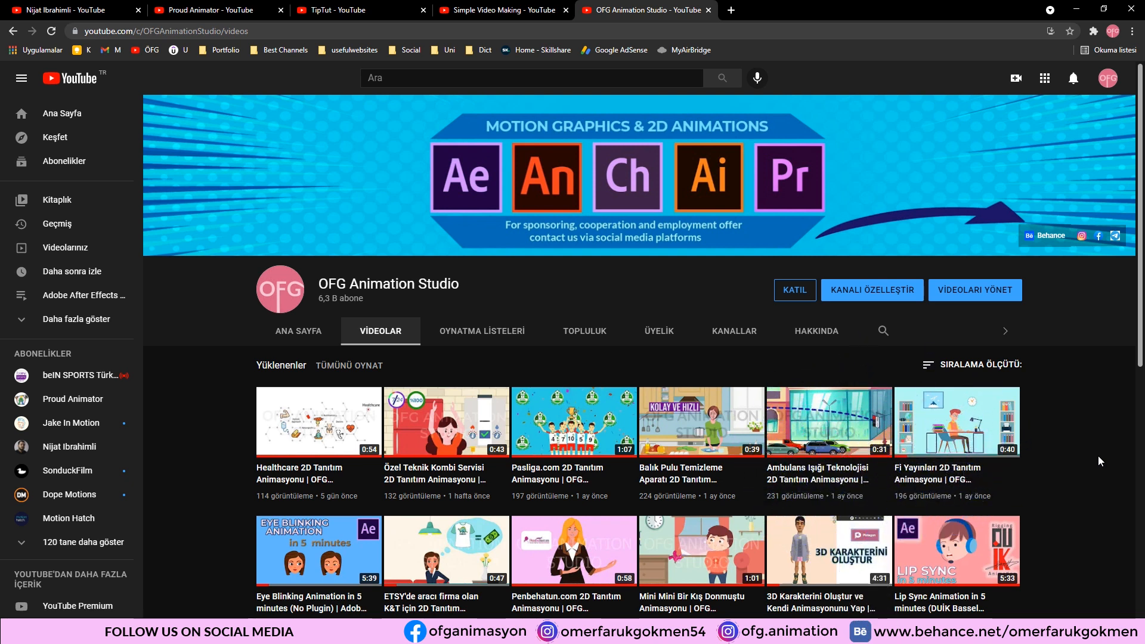
click(69, 446)
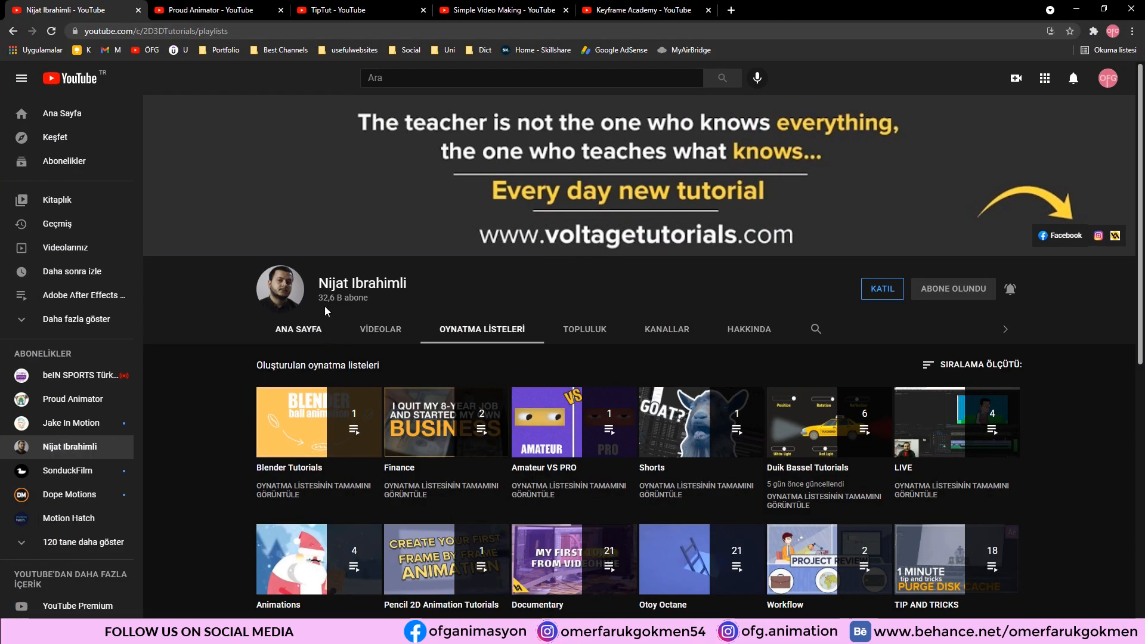
mouse_move(491, 381)
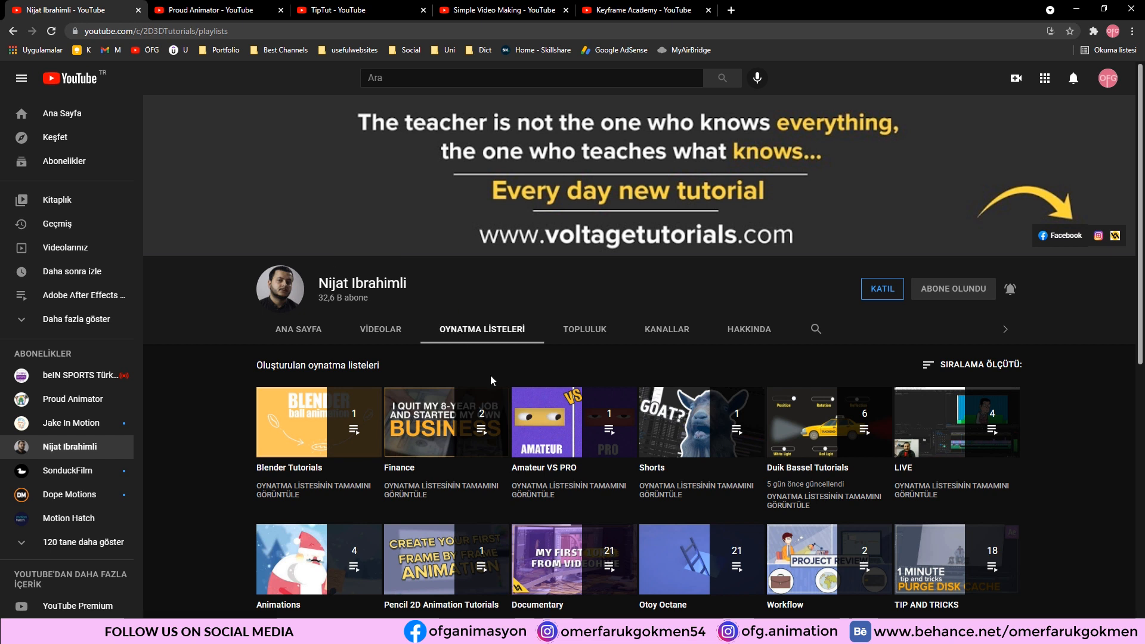
mouse_move(487, 358)
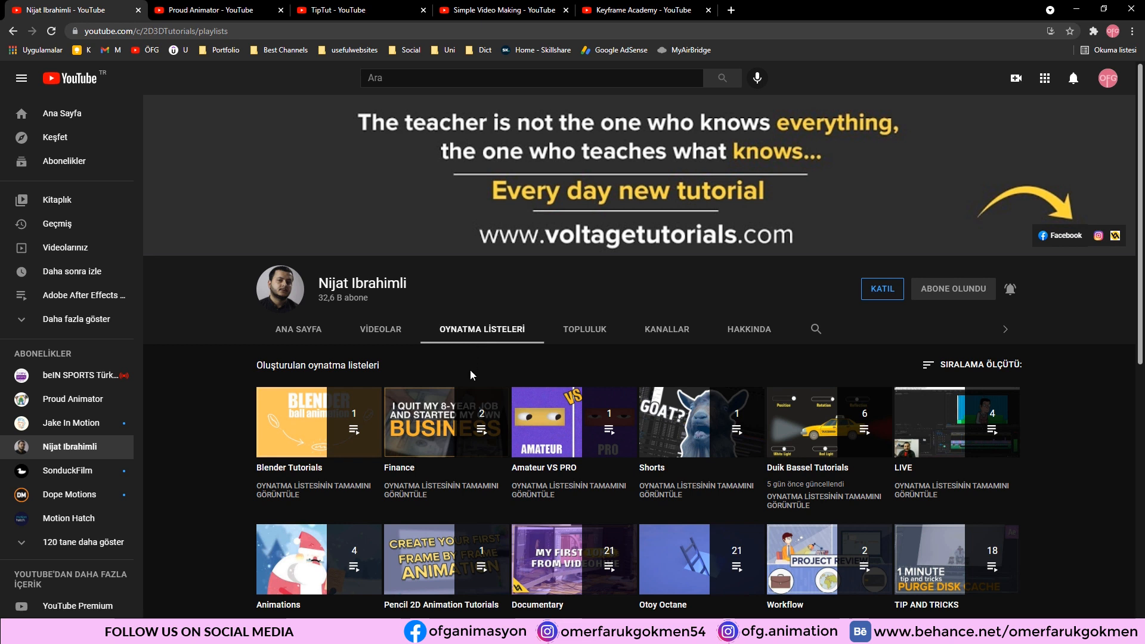
mouse_move(377, 372)
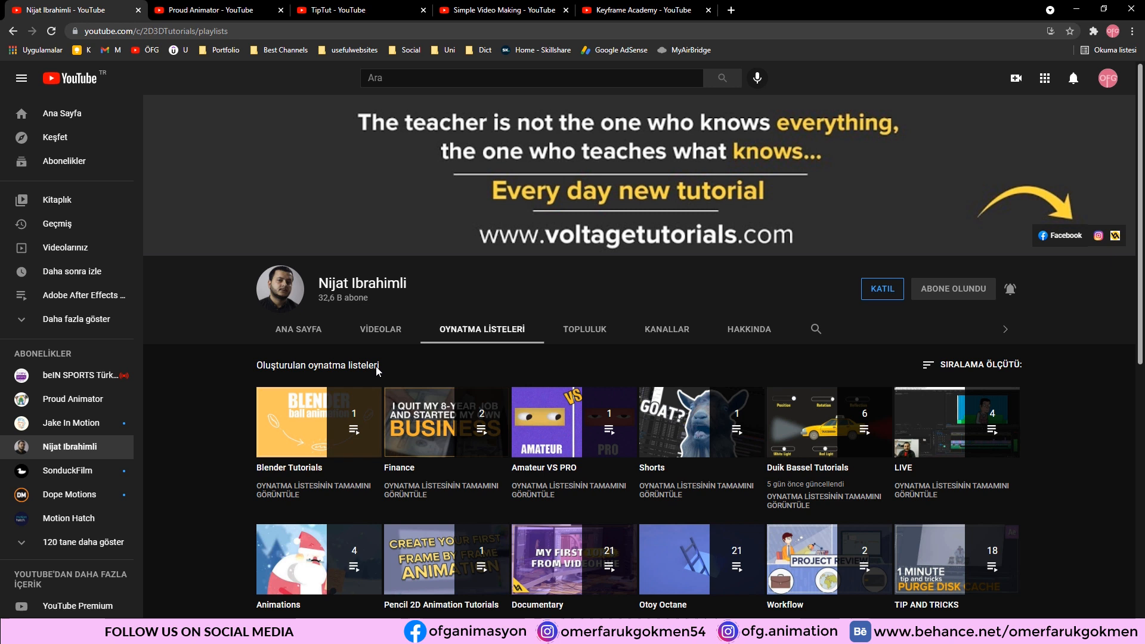
mouse_move(436, 365)
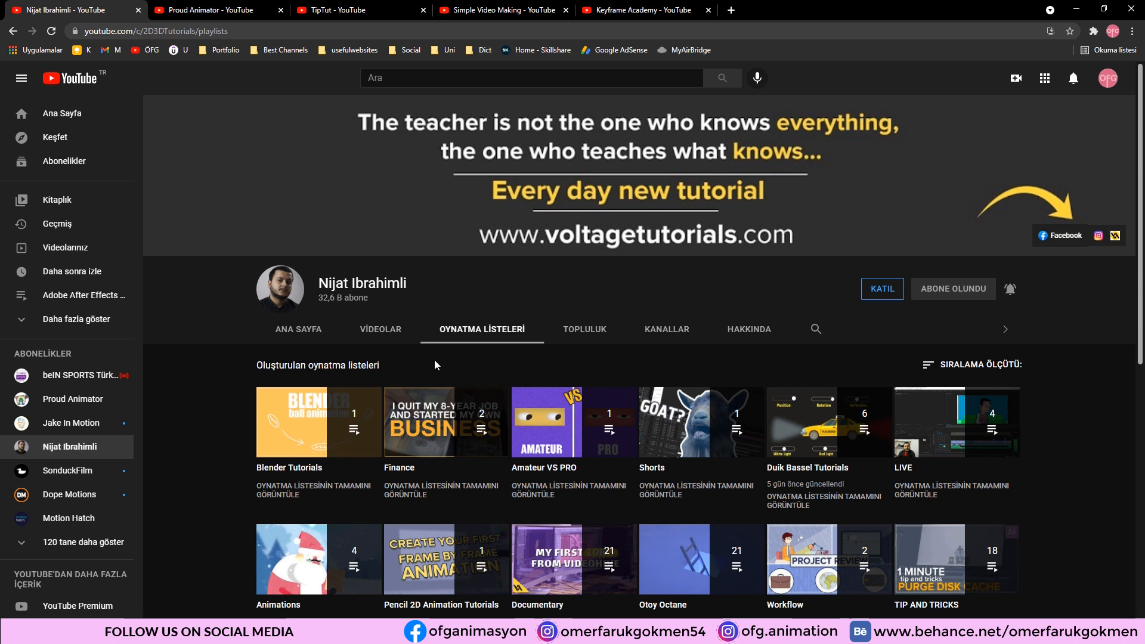
scroll(down, 3)
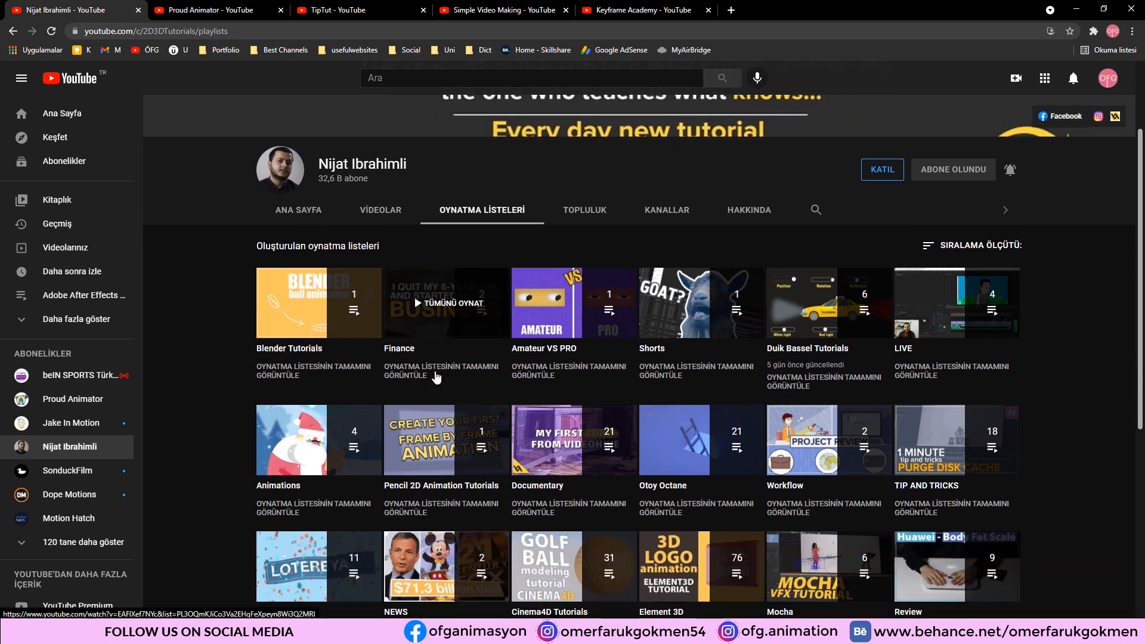
scroll(down, 3)
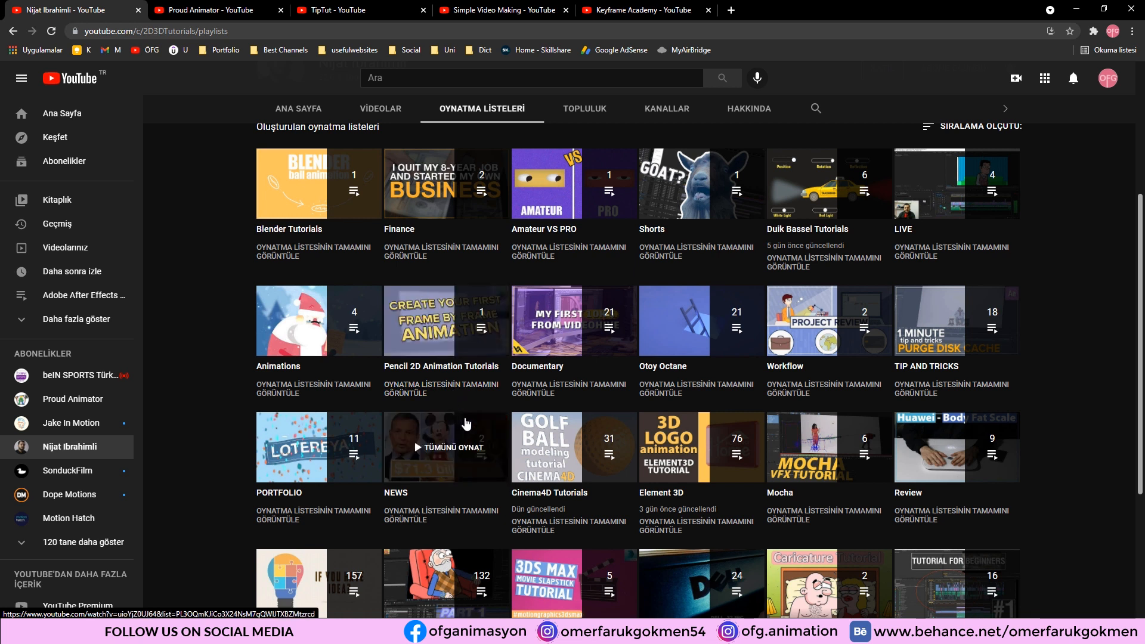
scroll(down, 3)
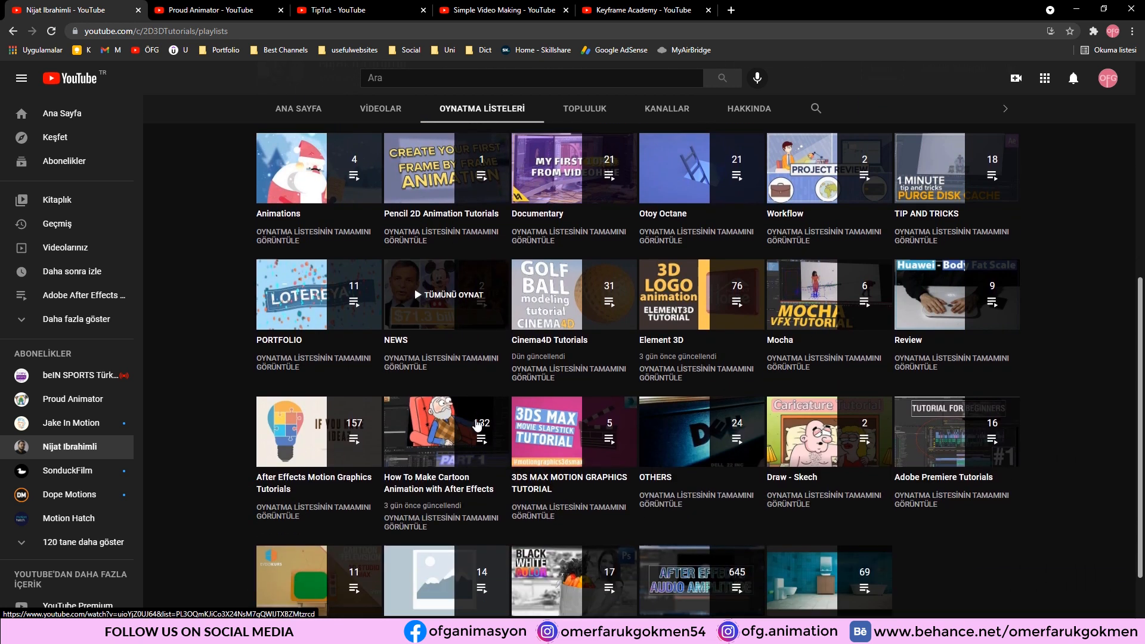
scroll(down, 3)
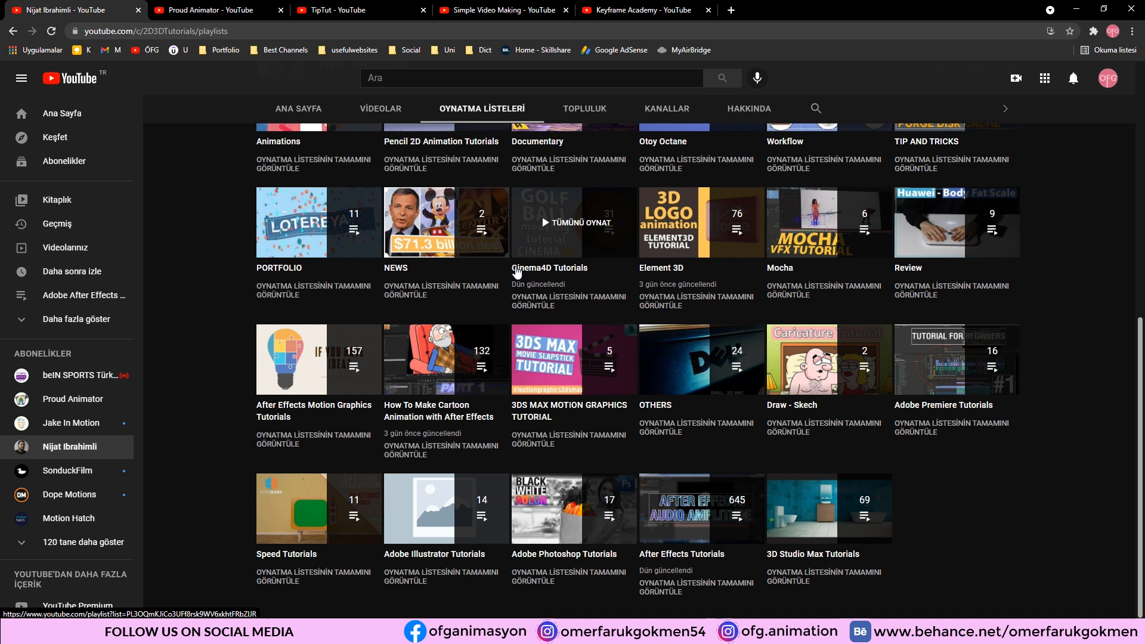
mouse_move(544, 441)
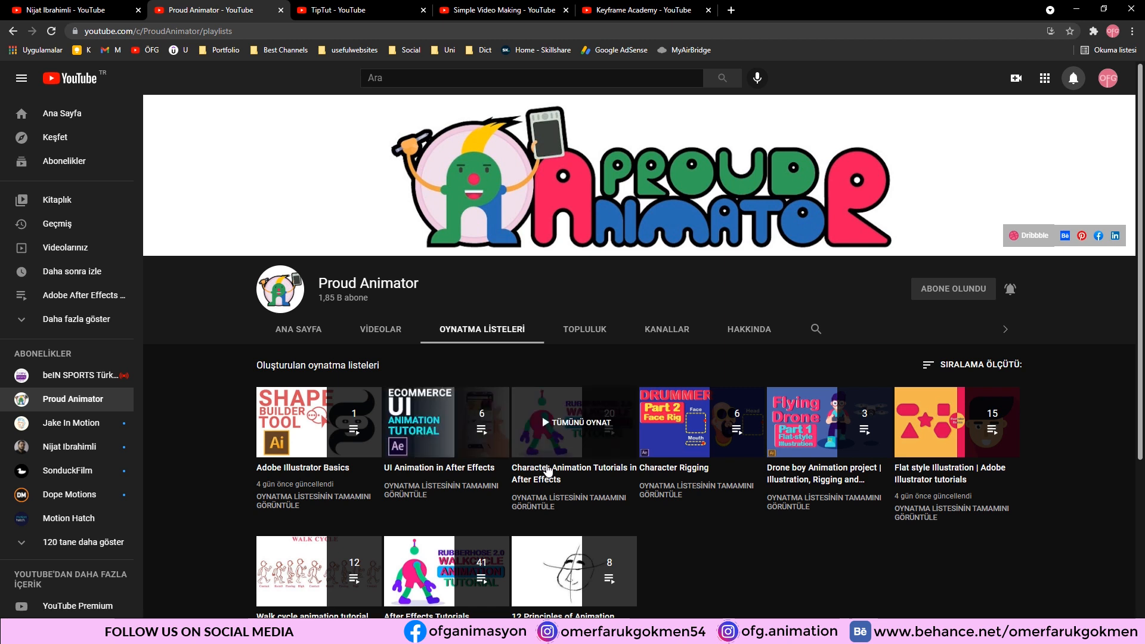
mouse_move(569, 458)
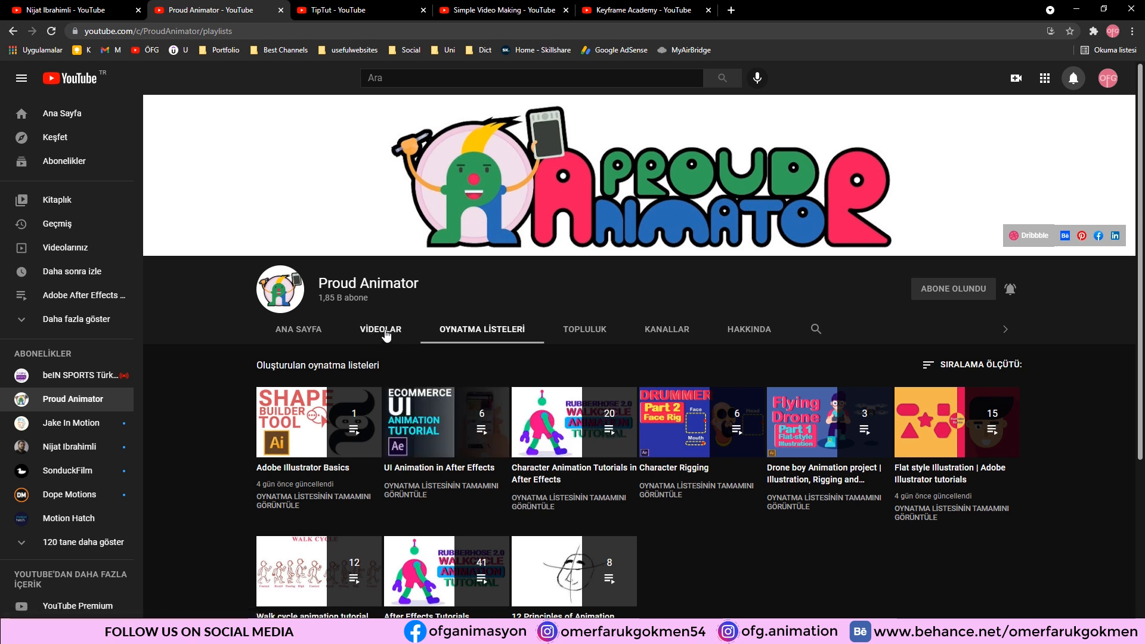
Step: Browse down through Proud Animator's uploaded videos grid on its VİDEOLAR page
click(380, 329)
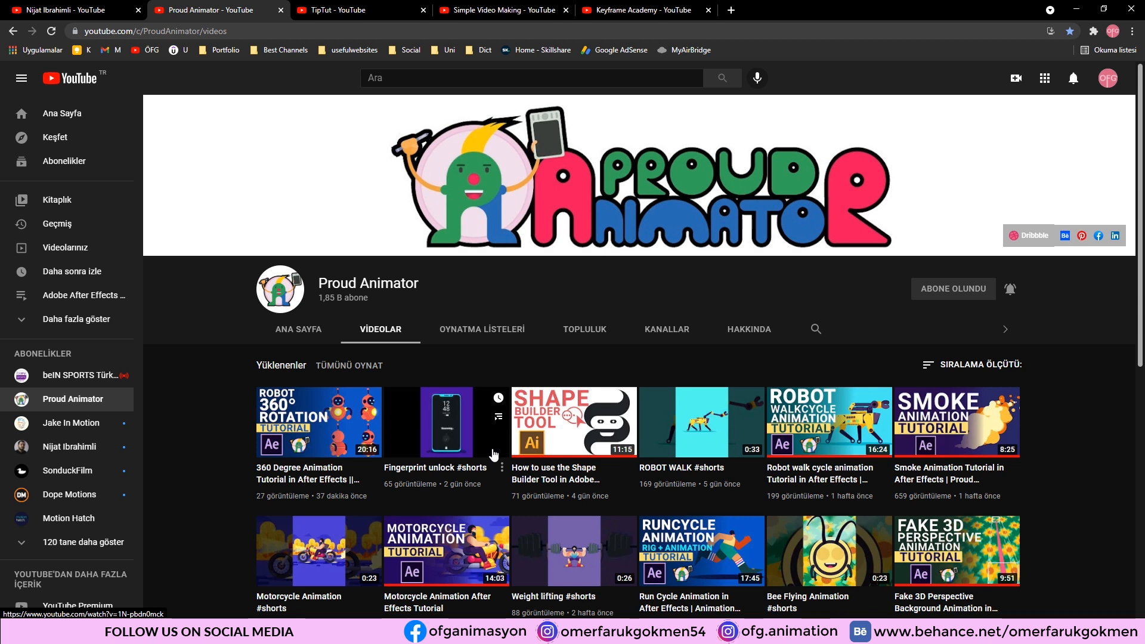
scroll(down, 3)
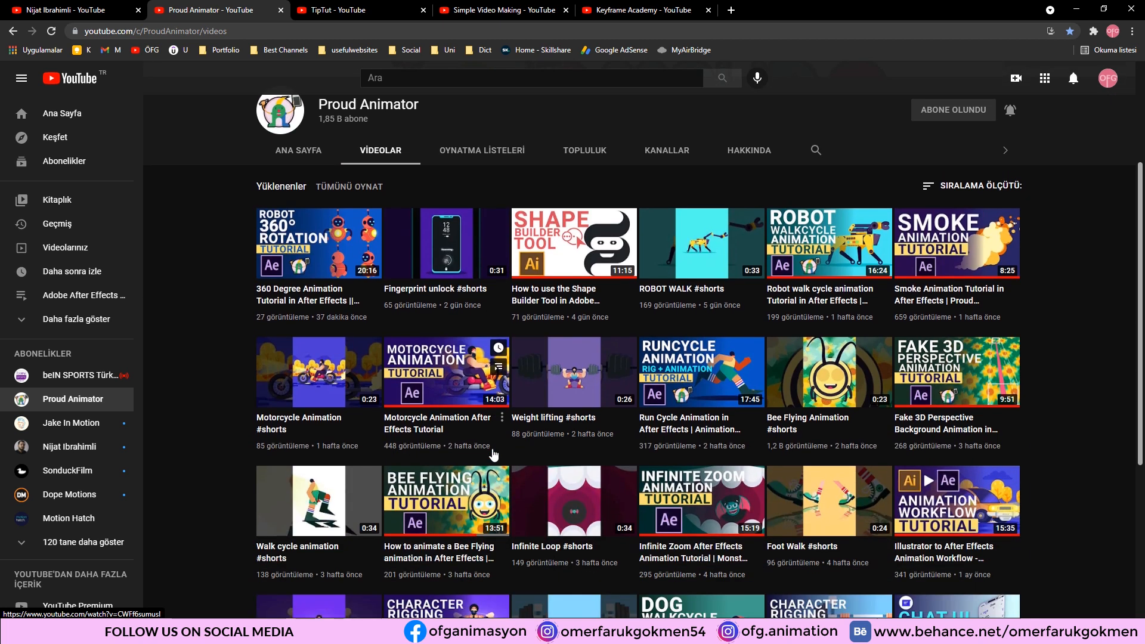
scroll(down, 3)
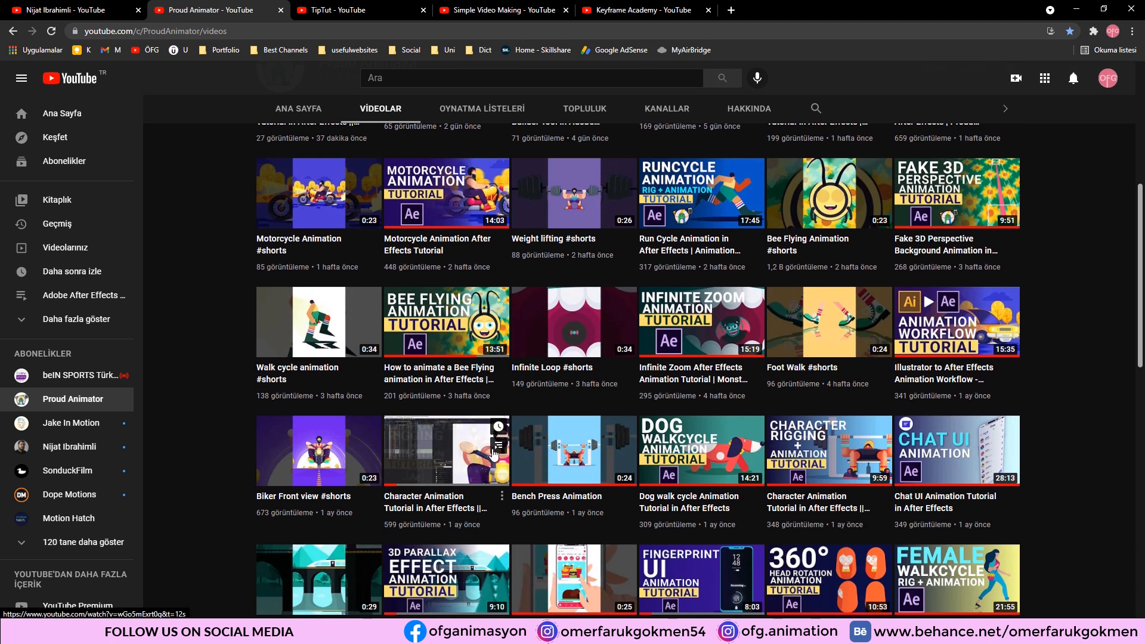
scroll(down, 3)
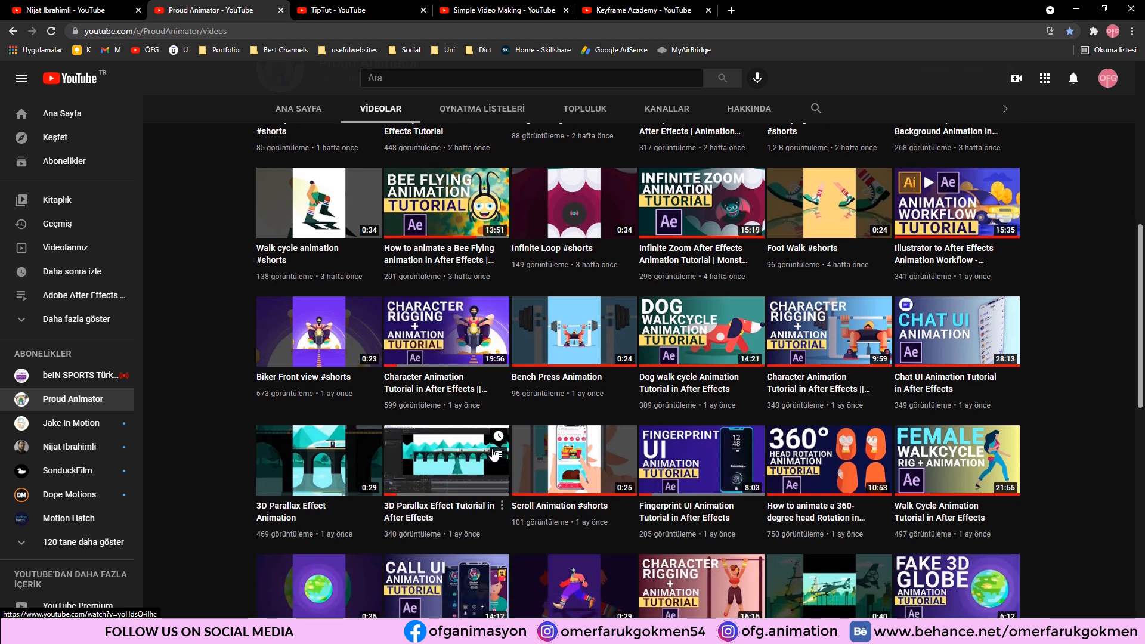
scroll(down, 3)
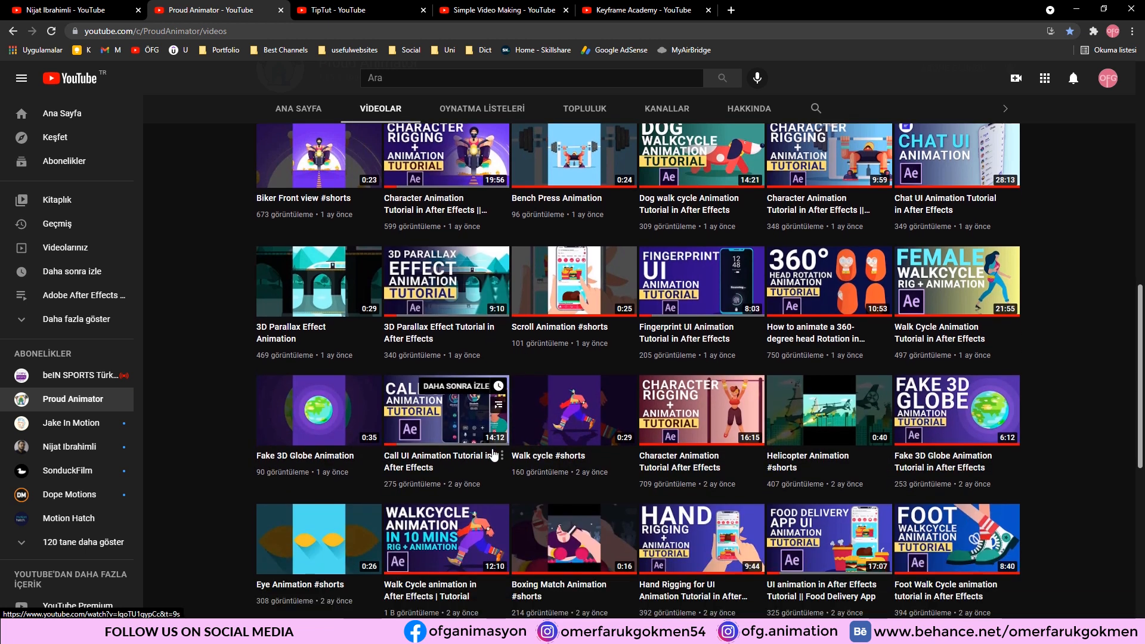
scroll(down, 3)
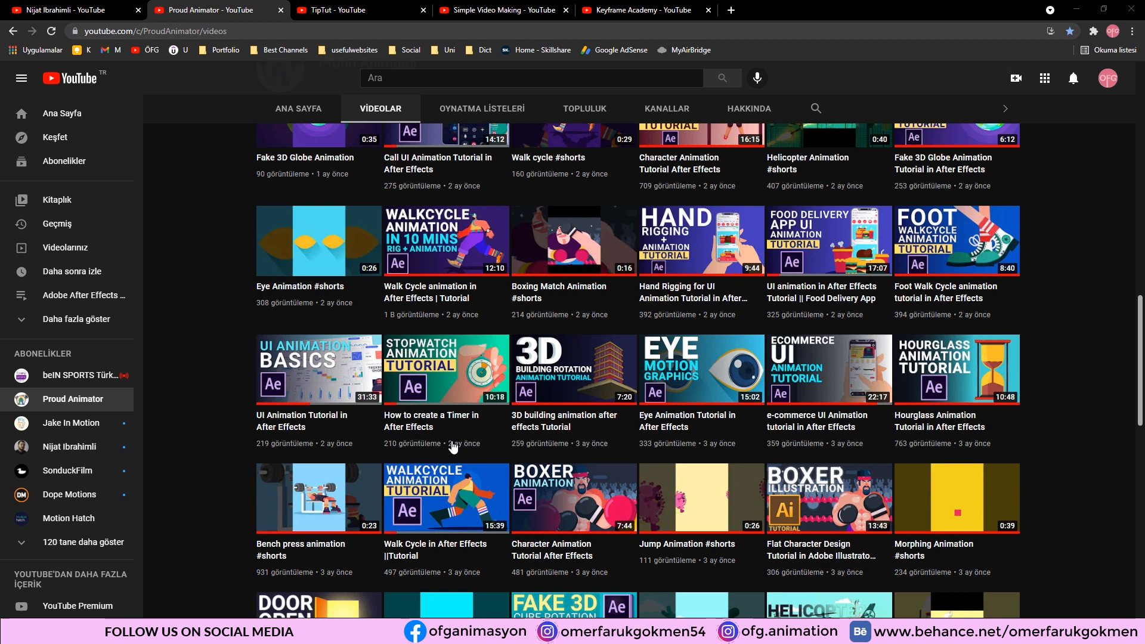
mouse_move(541, 451)
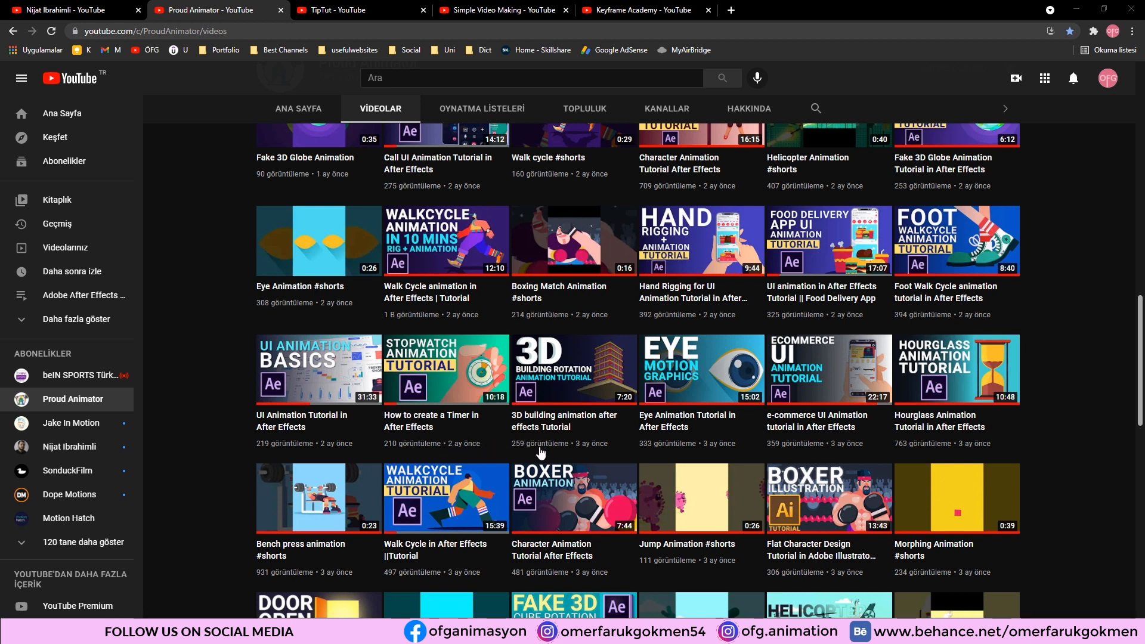
mouse_move(350, 334)
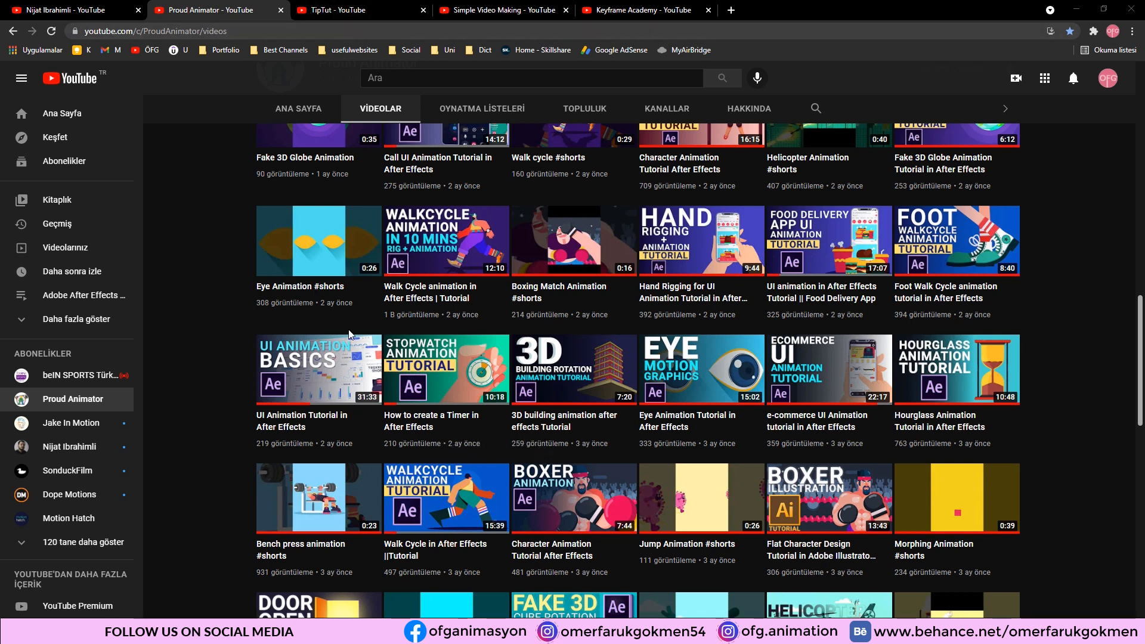
Step: Move on to the TipTut channel's playlists page
click(336, 9)
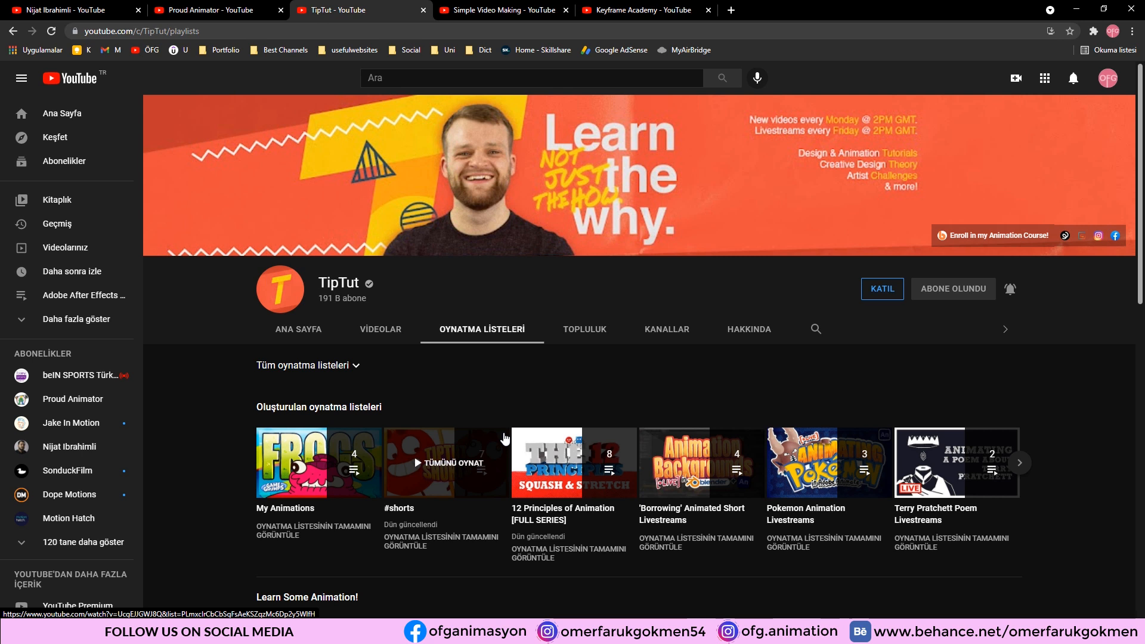
mouse_move(379, 332)
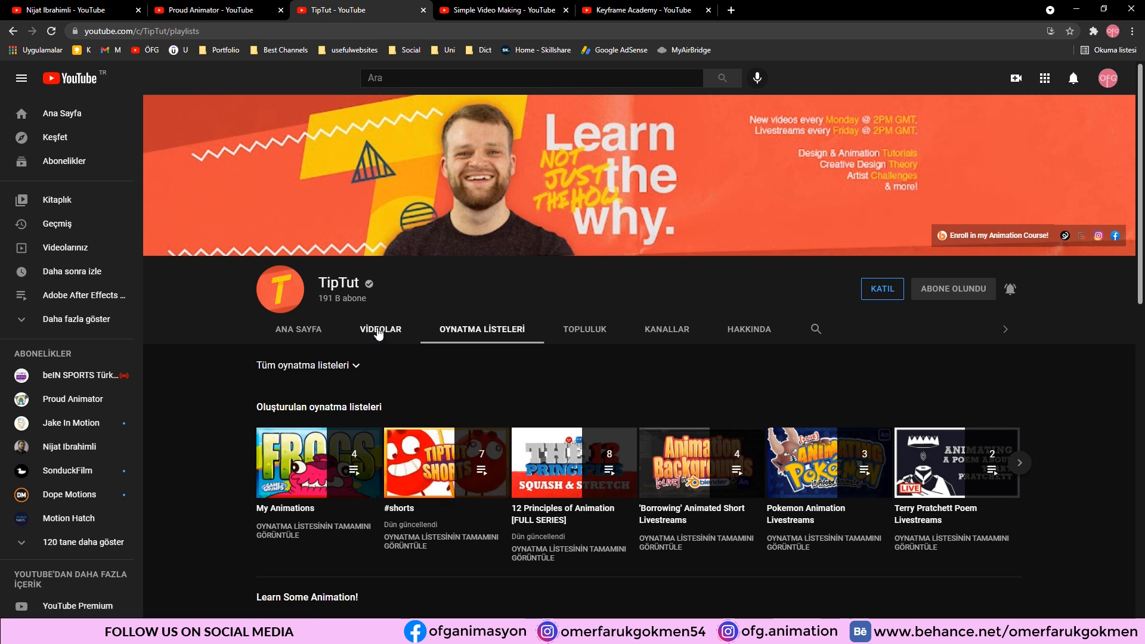
Step: Browse down through TipTut's uploaded videos grid
click(379, 329)
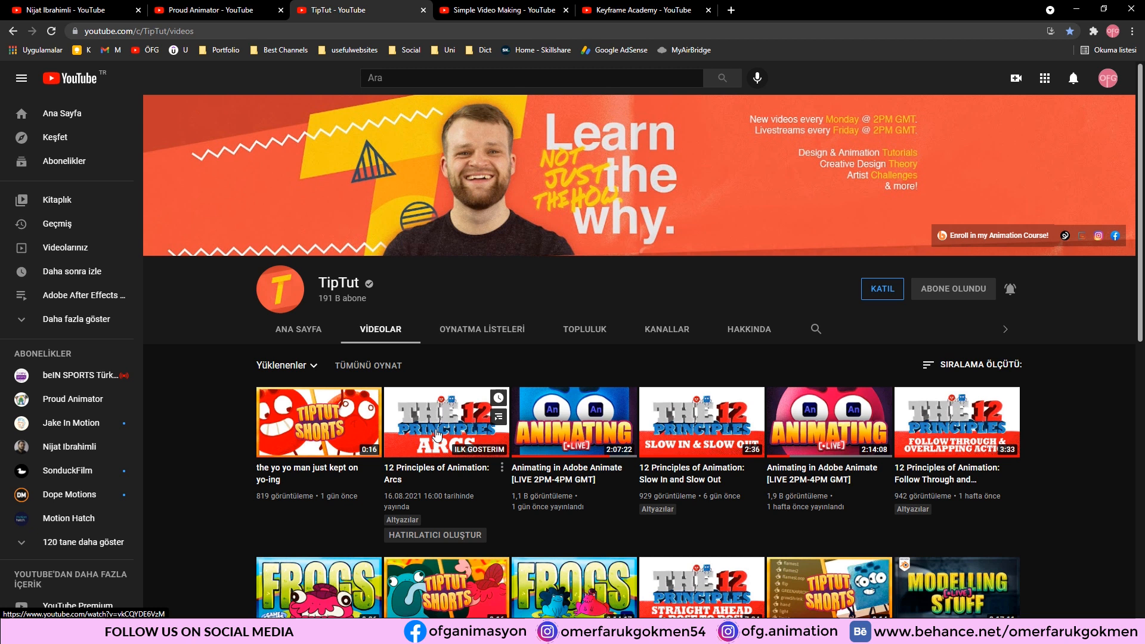
scroll(down, 3)
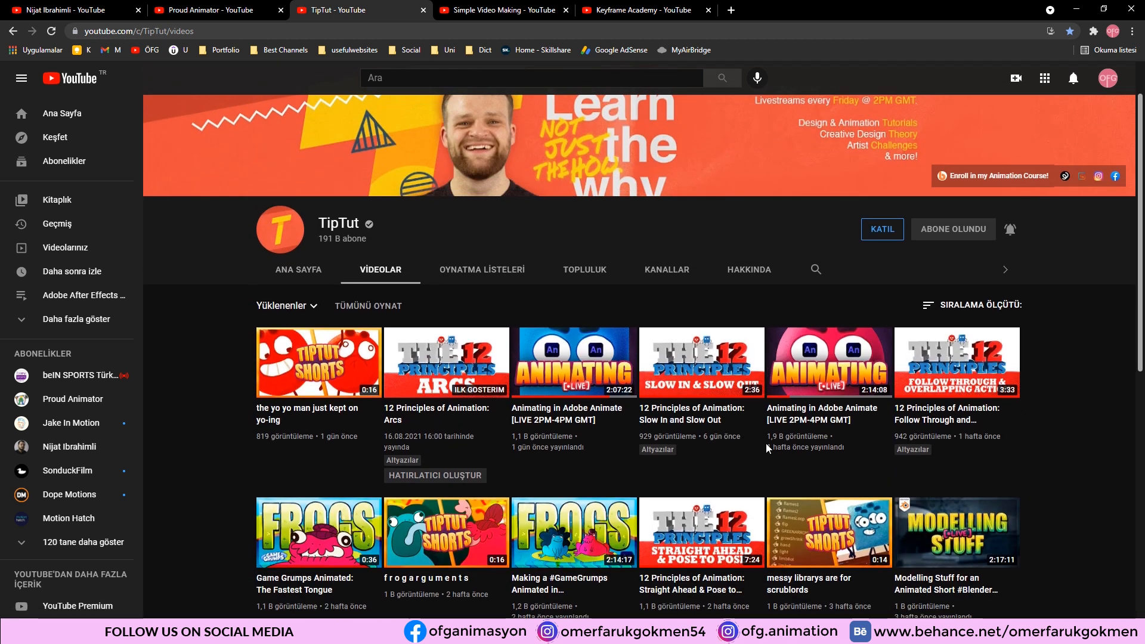
scroll(down, 3)
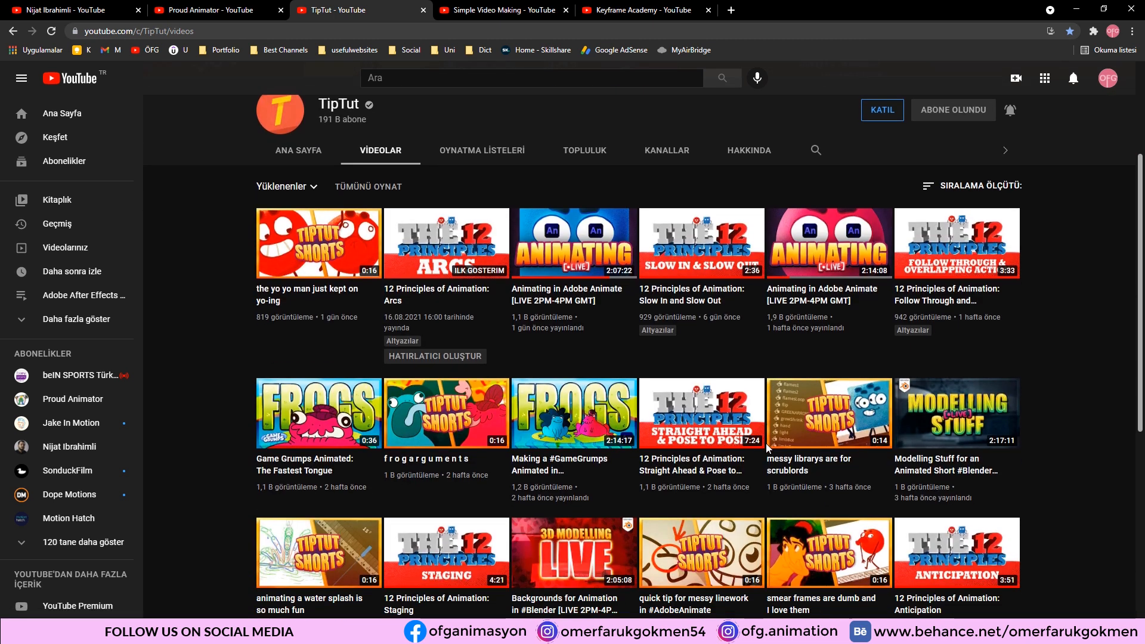
scroll(down, 3)
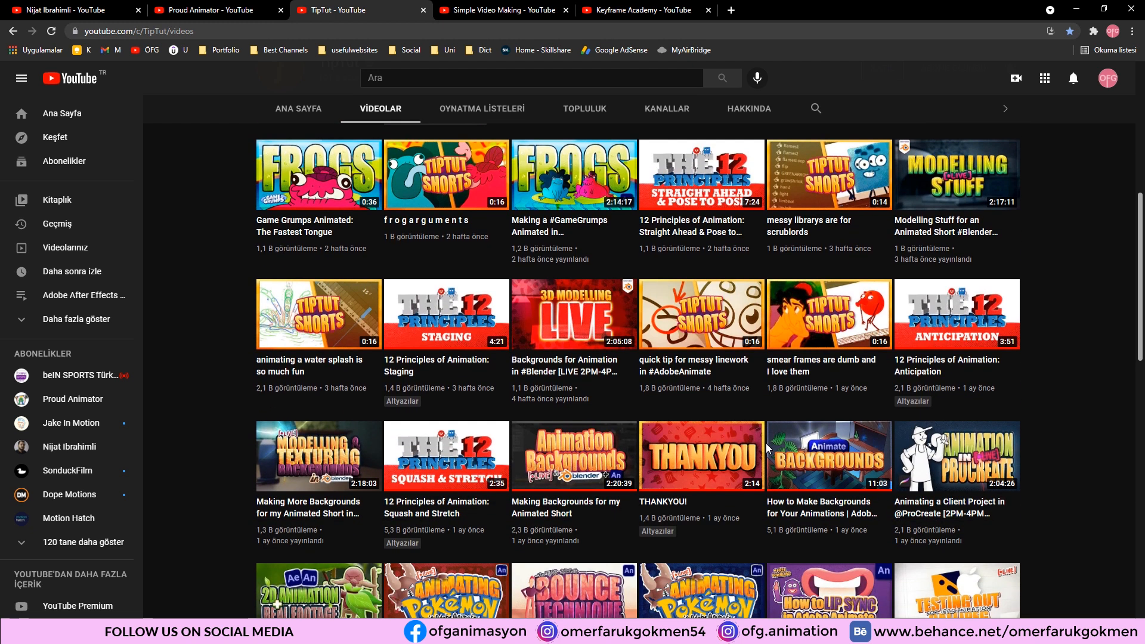
Step: Return to TipTut's playlists showing the Learn Some Animation collection
click(482, 107)
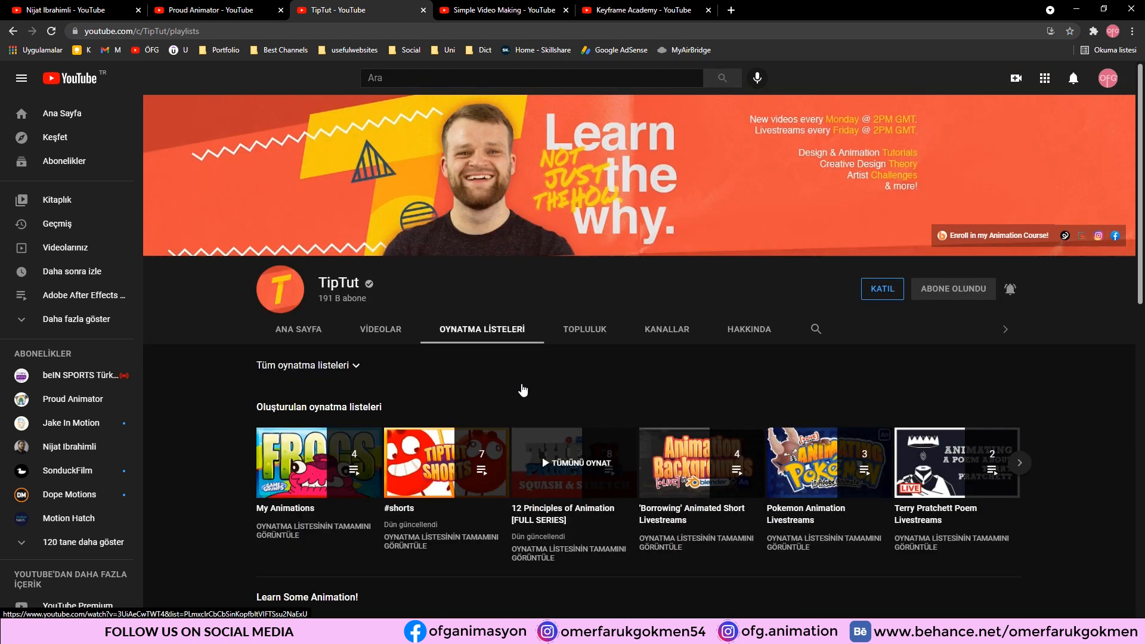
scroll(down, 3)
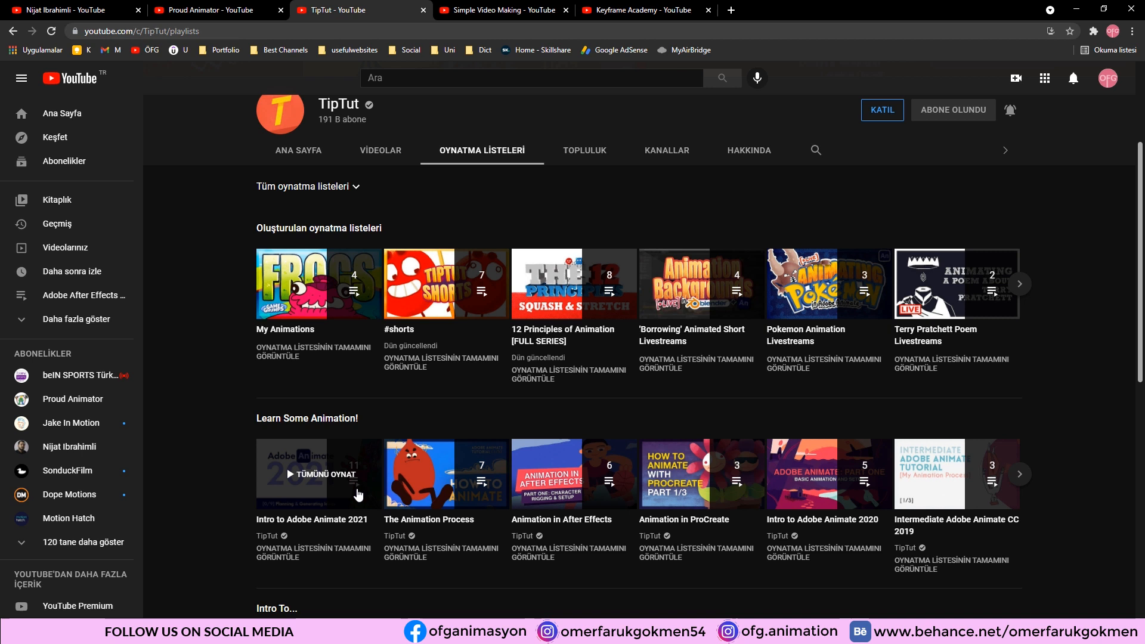
mouse_move(270, 463)
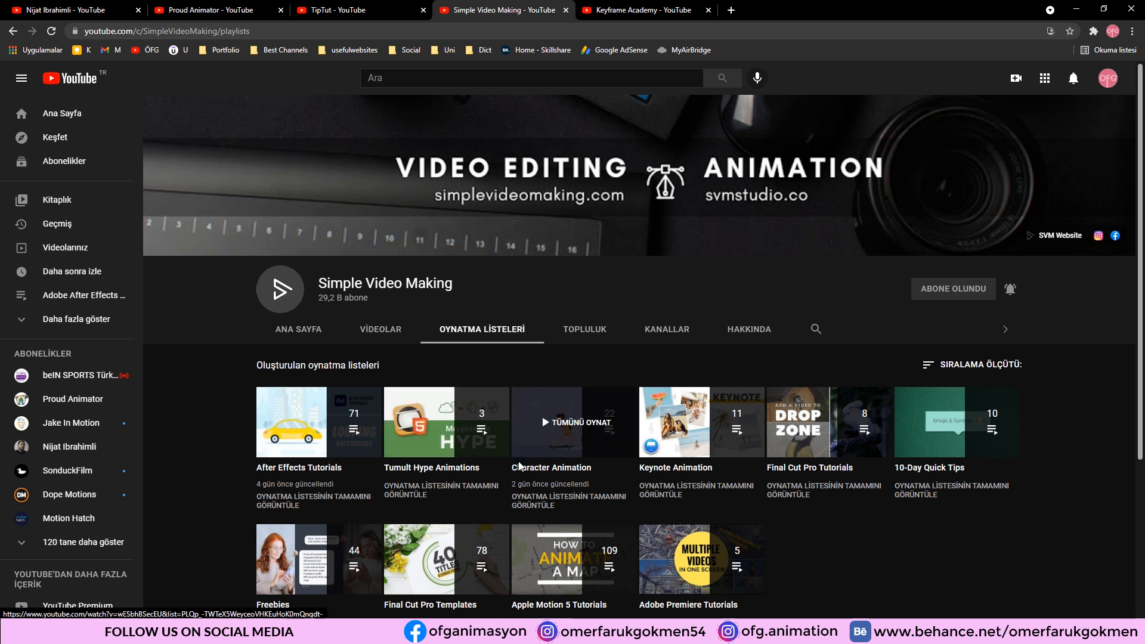
mouse_move(534, 501)
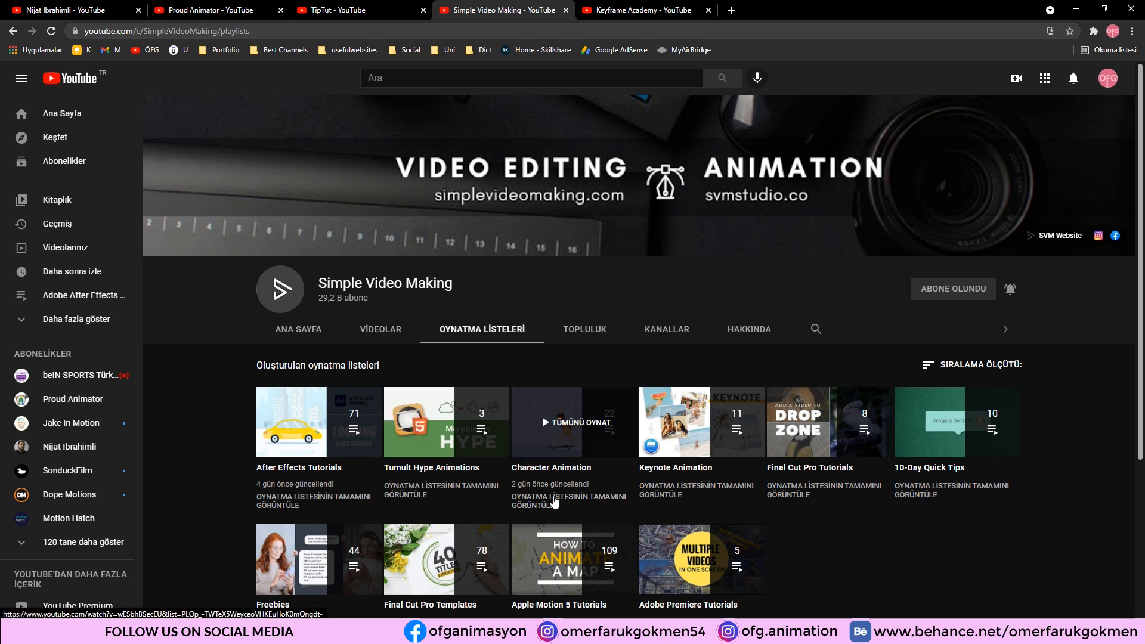
Step: Look inside Simple Video Making's Character Animation playlist of 22 videos
right_click(555, 501)
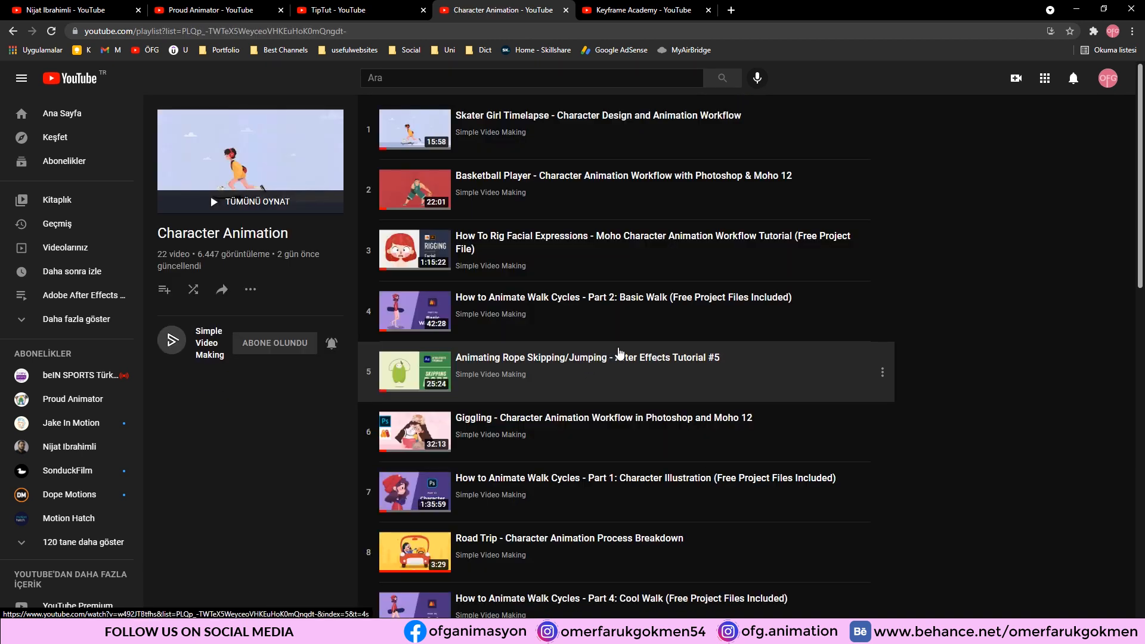
mouse_move(502, 360)
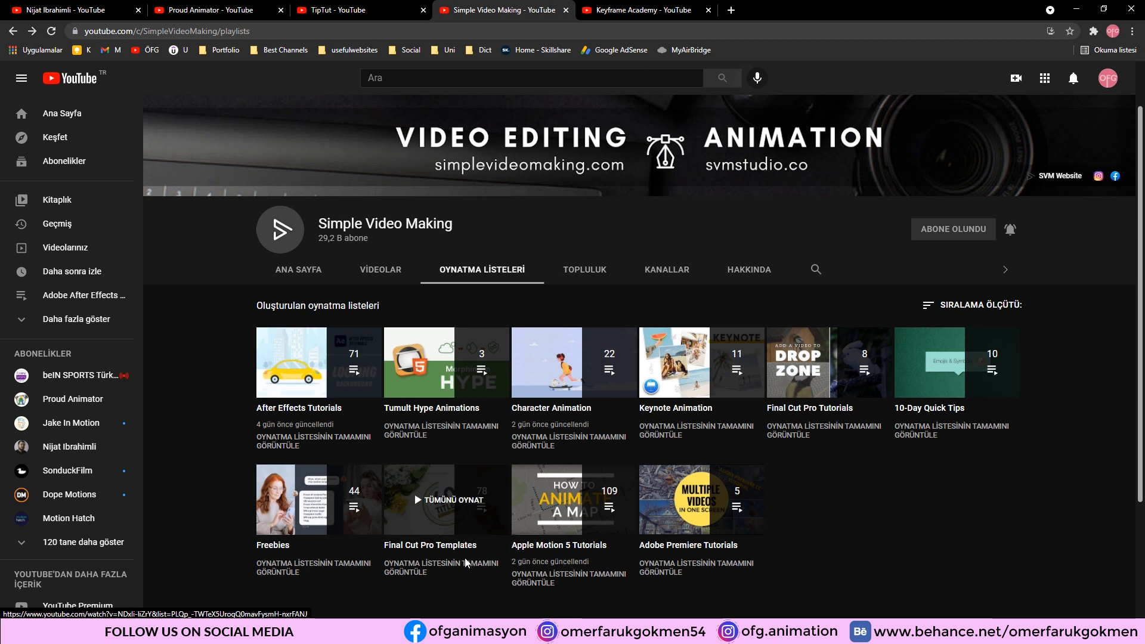
mouse_move(441, 551)
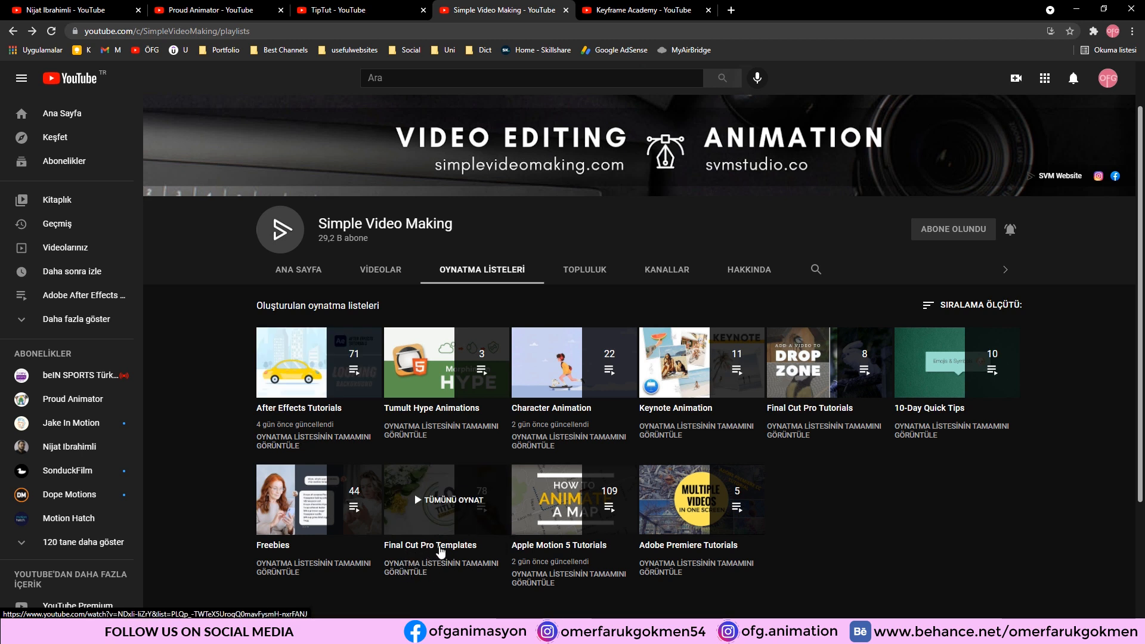
mouse_move(551, 557)
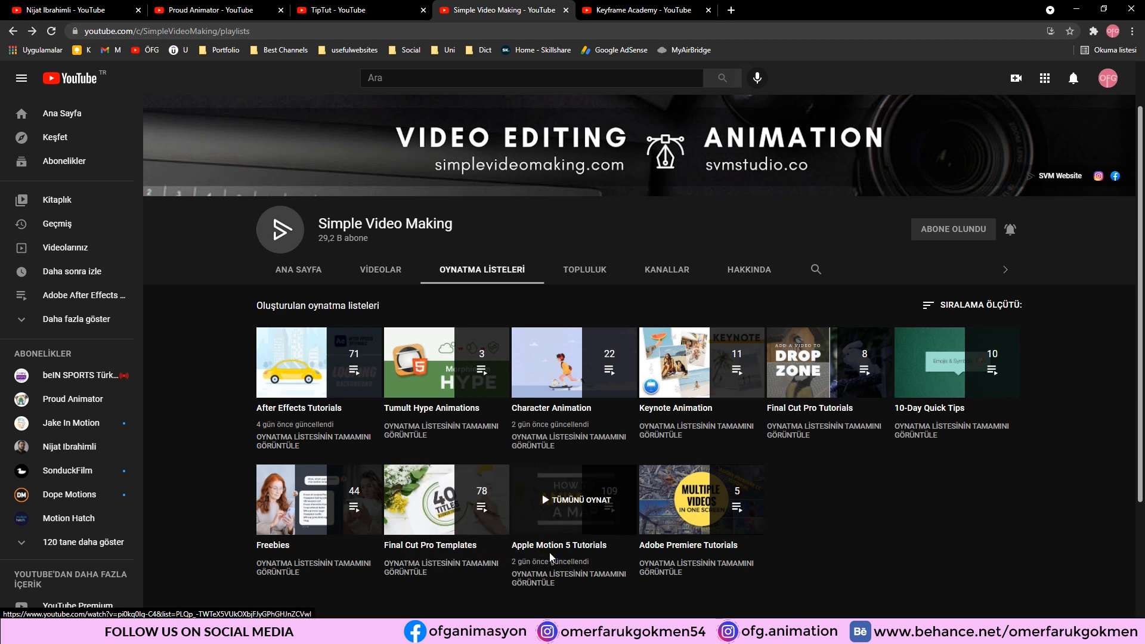
mouse_move(659, 556)
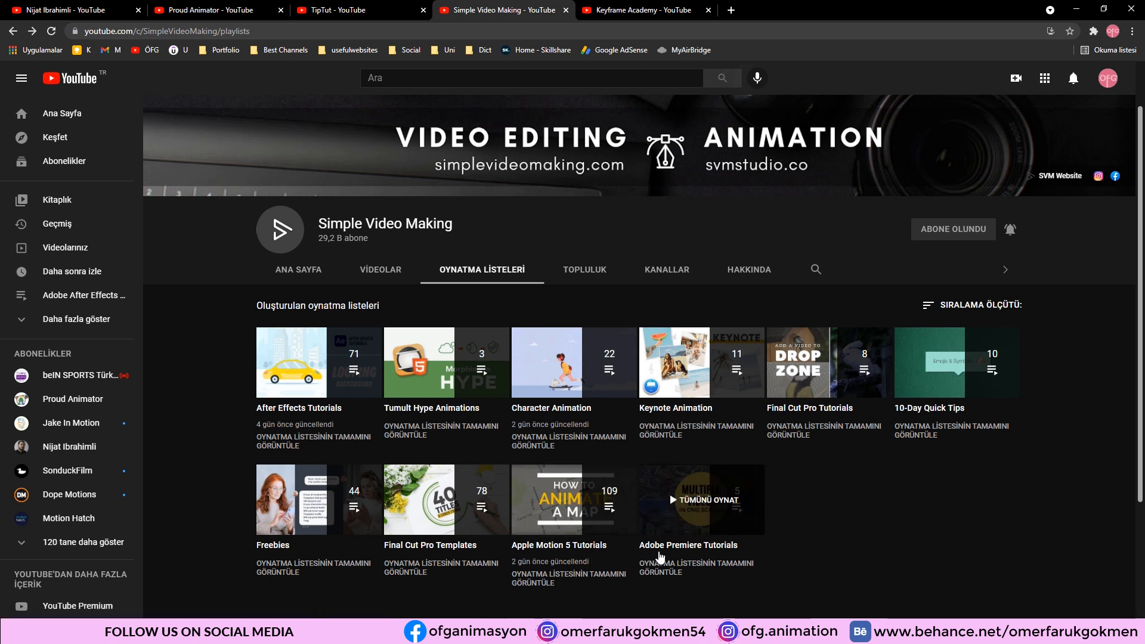
mouse_move(446, 499)
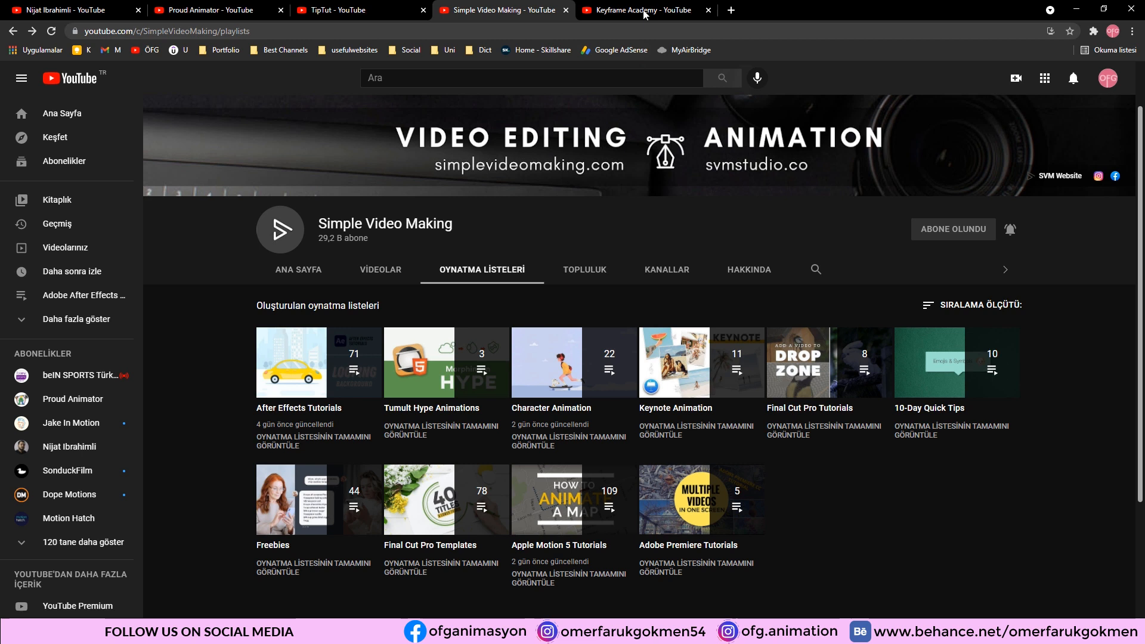
Step: Show Keyframe Academy's uploaded videos instead of its playlists and browse the grid
click(645, 10)
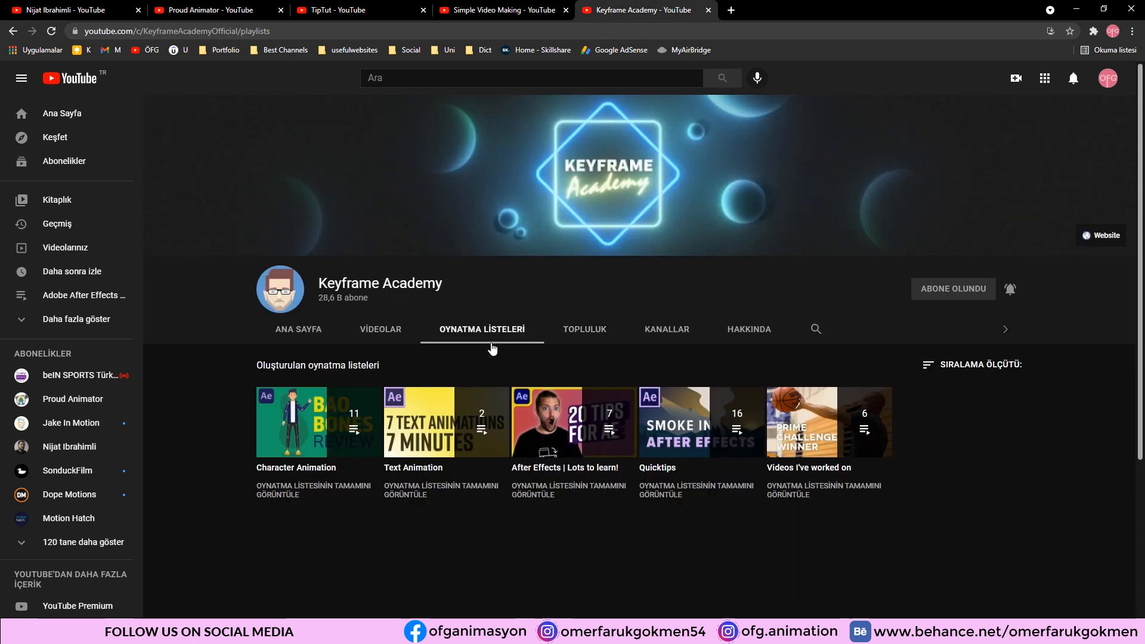
mouse_move(461, 291)
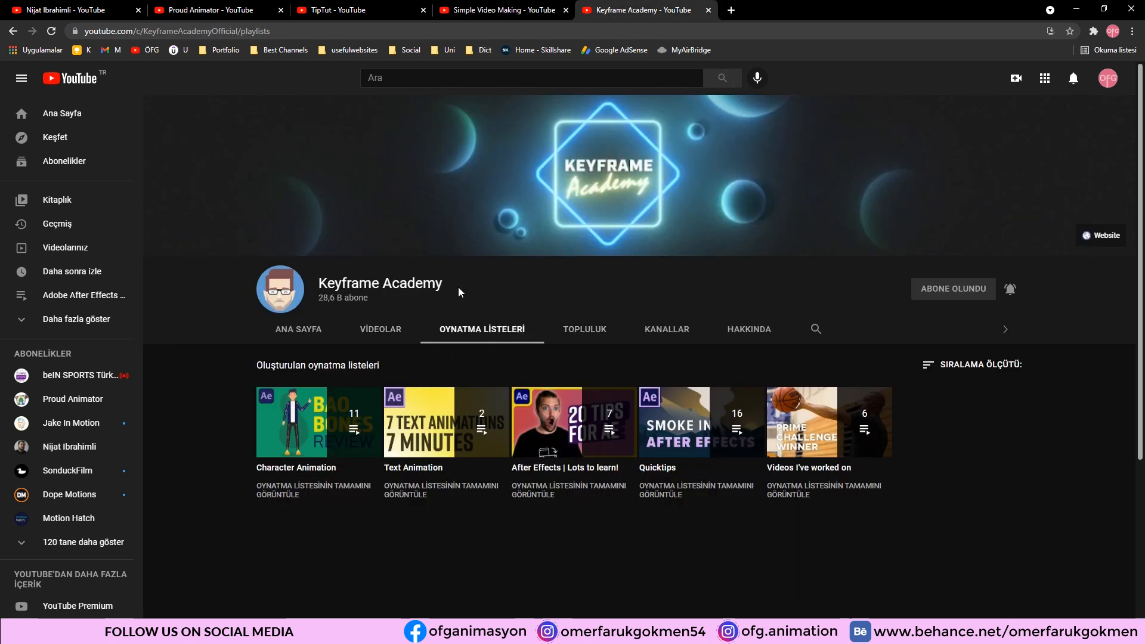
mouse_move(382, 336)
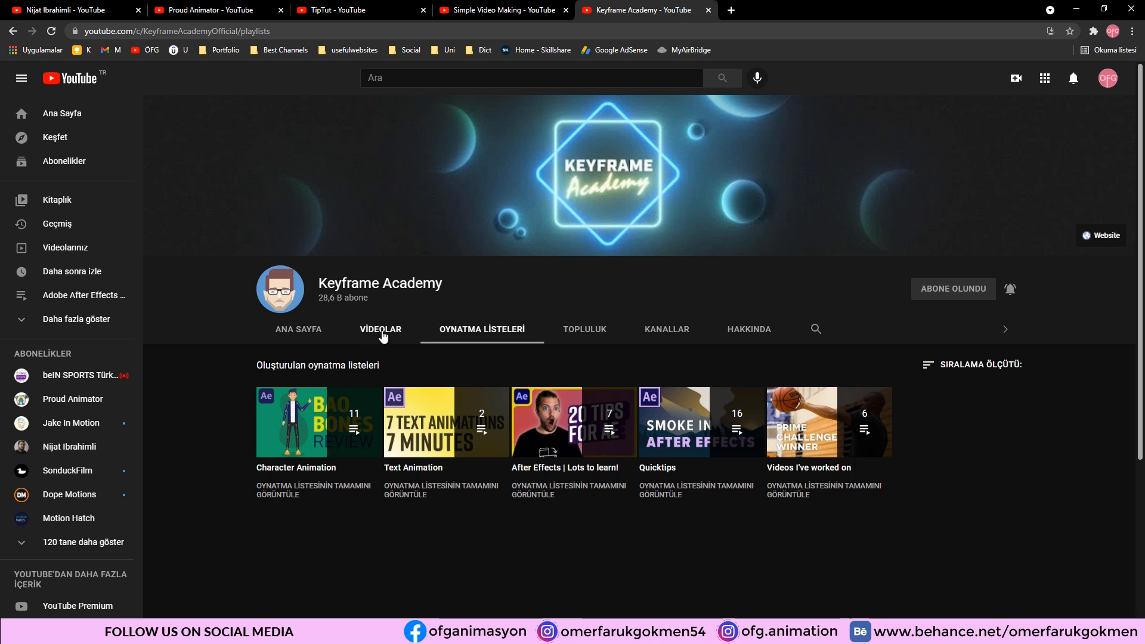
click(381, 329)
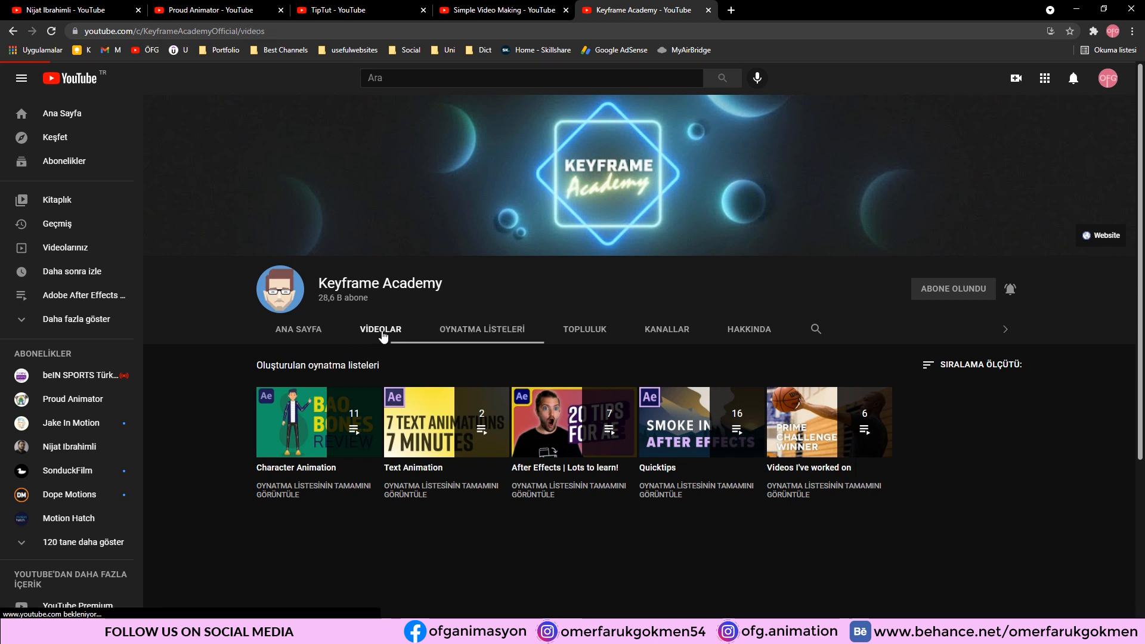
click(381, 329)
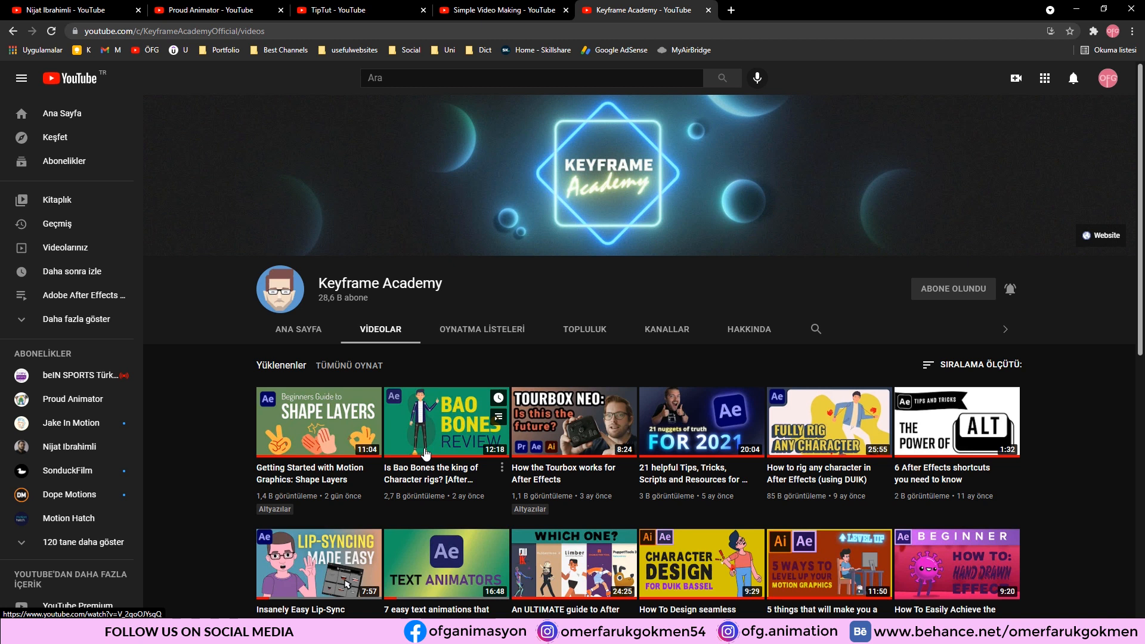
scroll(down, 3)
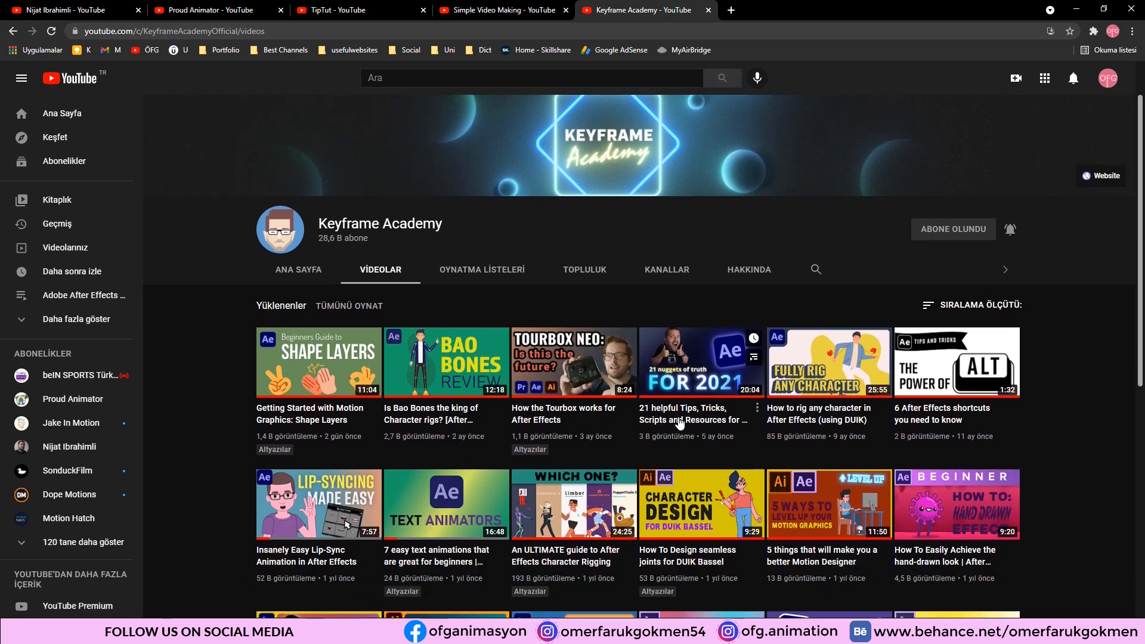
mouse_move(801, 426)
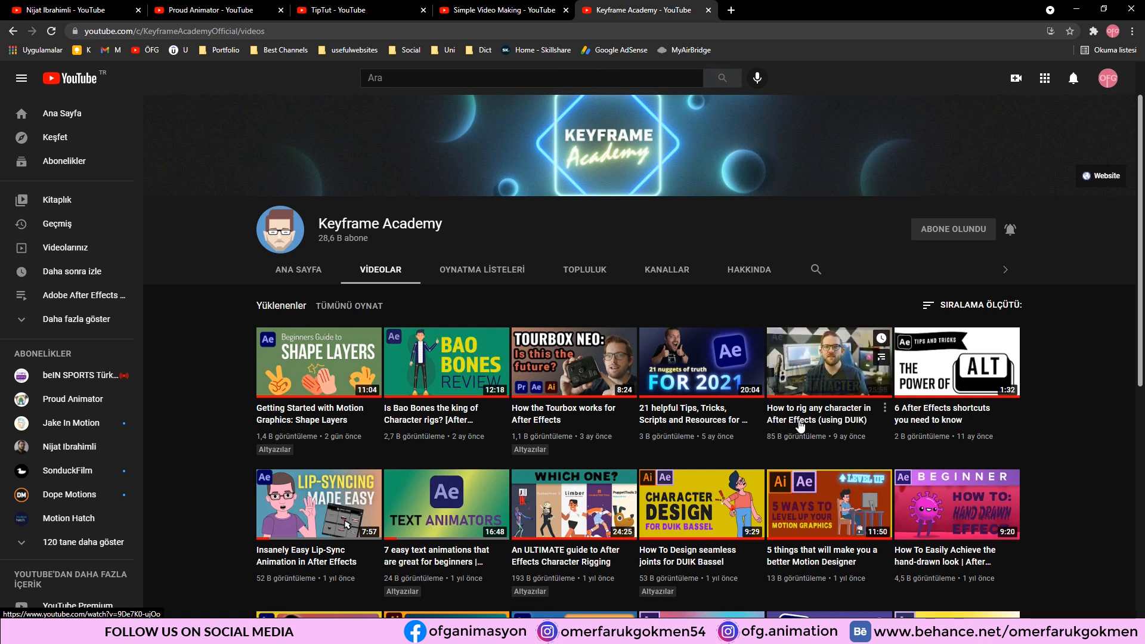
mouse_move(587, 460)
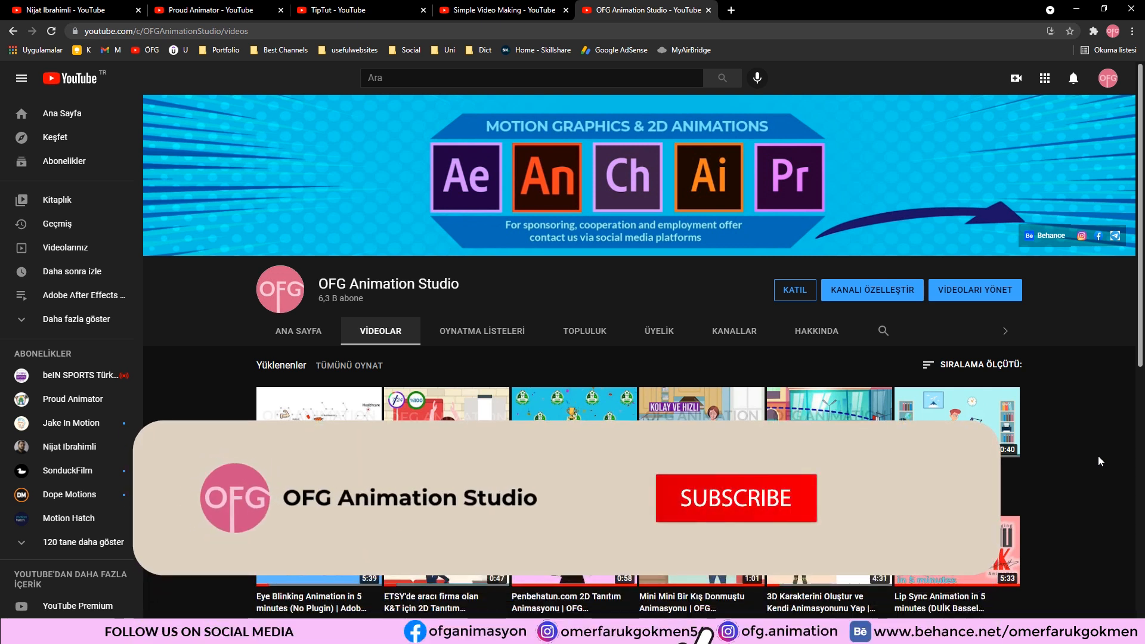
Step: Show OFG Animation Studio's uploaded 2D animation videos on its Videolar page
click(736, 498)
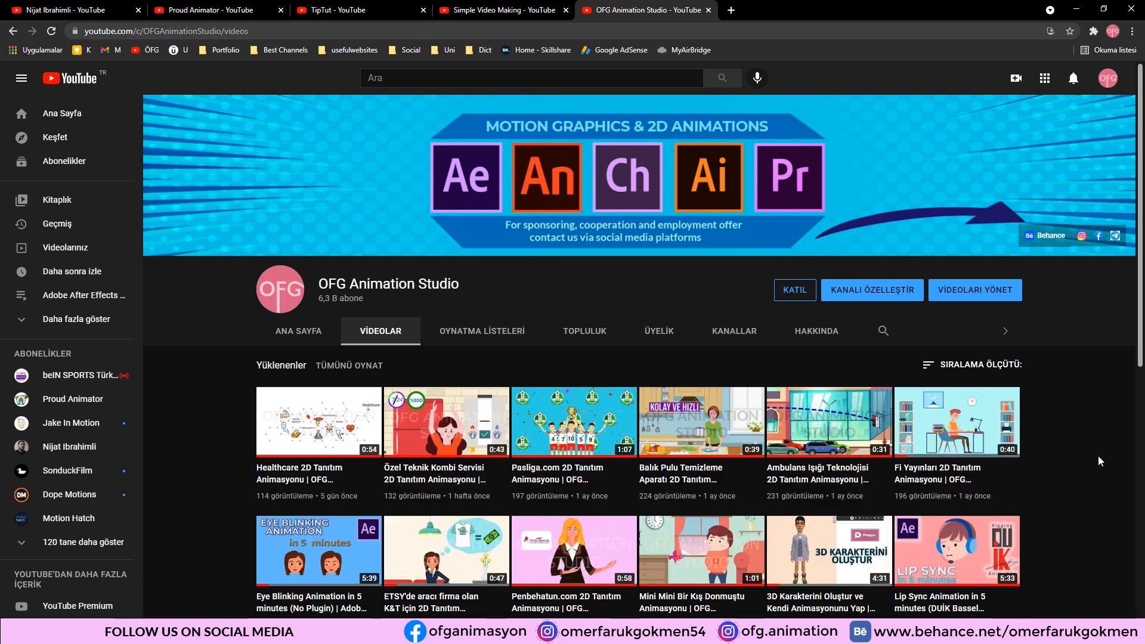
mouse_move(861, 569)
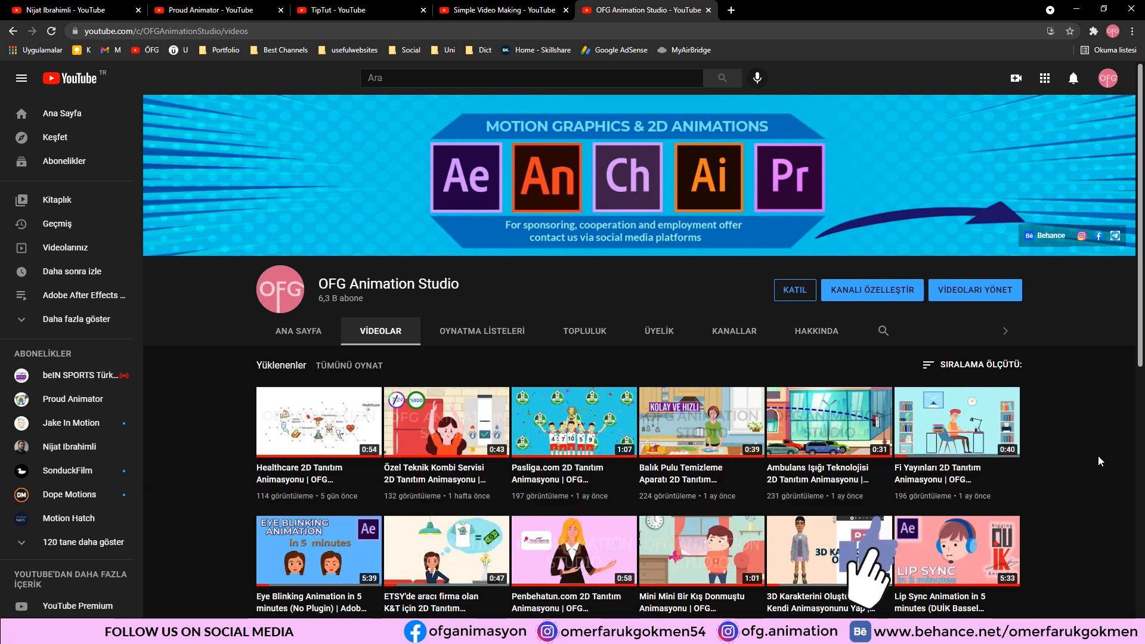